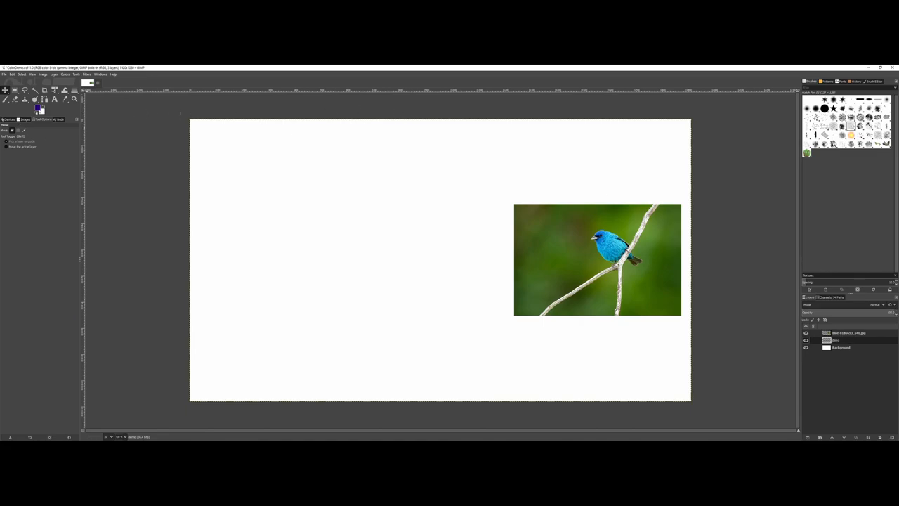
mouse_move(36, 109)
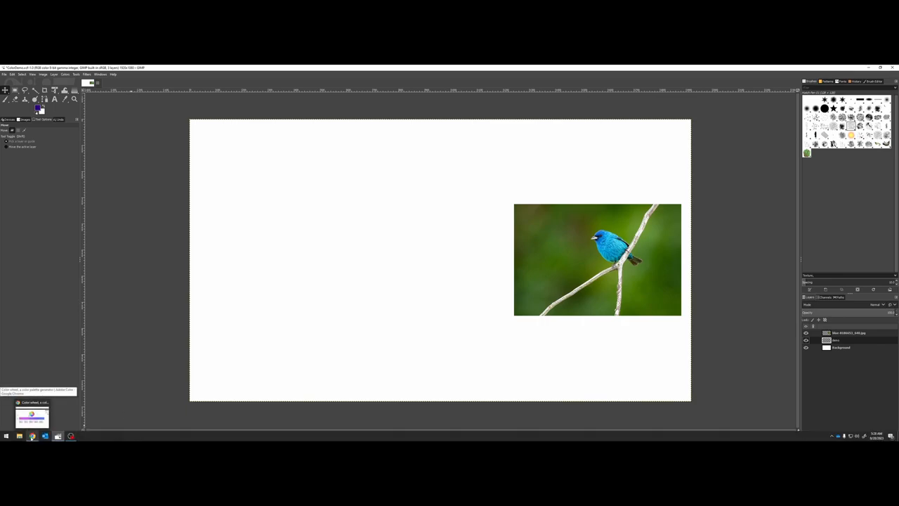
Bring Adobe Color forward, review the RGB, HSB and LAB colour modes, and keep RGB.
left_click(31, 417)
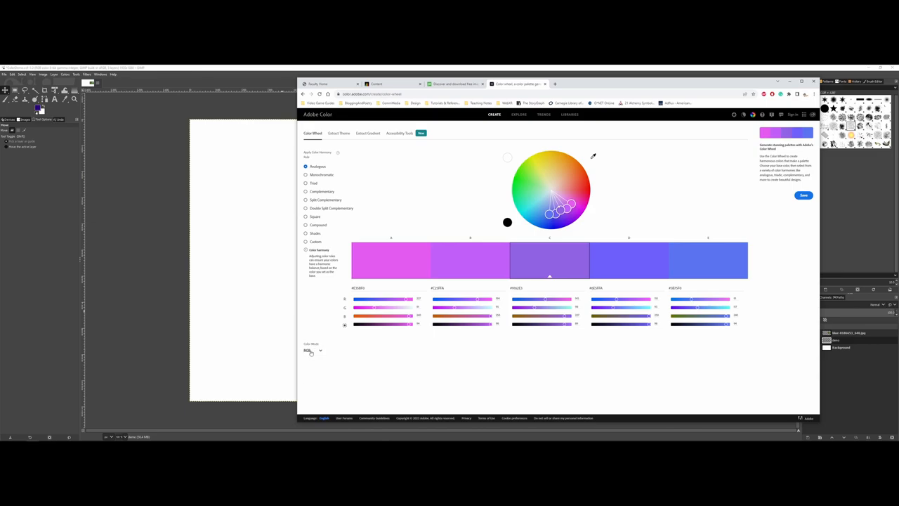
left_click(311, 350)
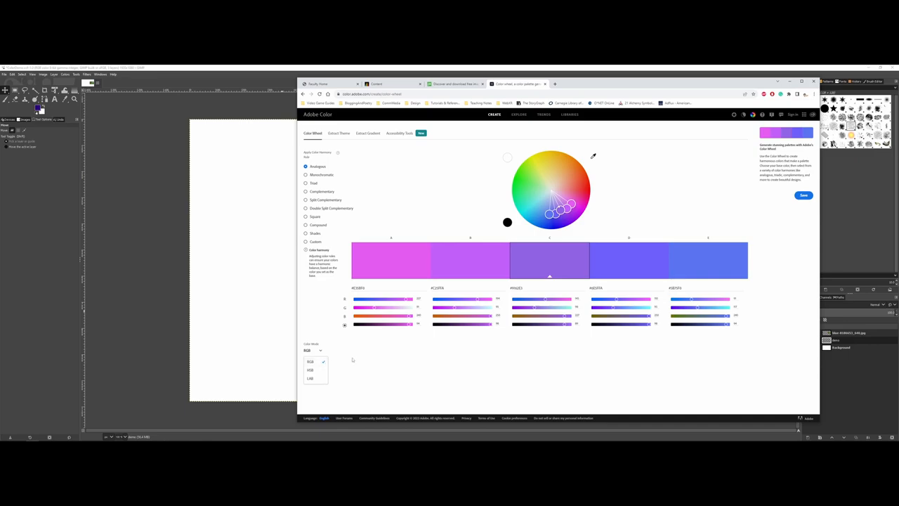
left_click(314, 349)
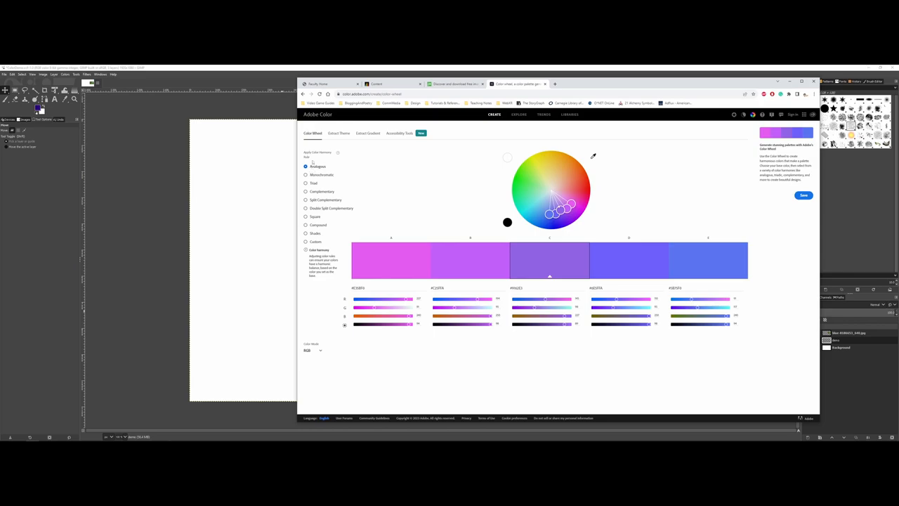
Try monochromatic, complementary and double split complementary harmonies, settling on split complementary.
left_click(305, 174)
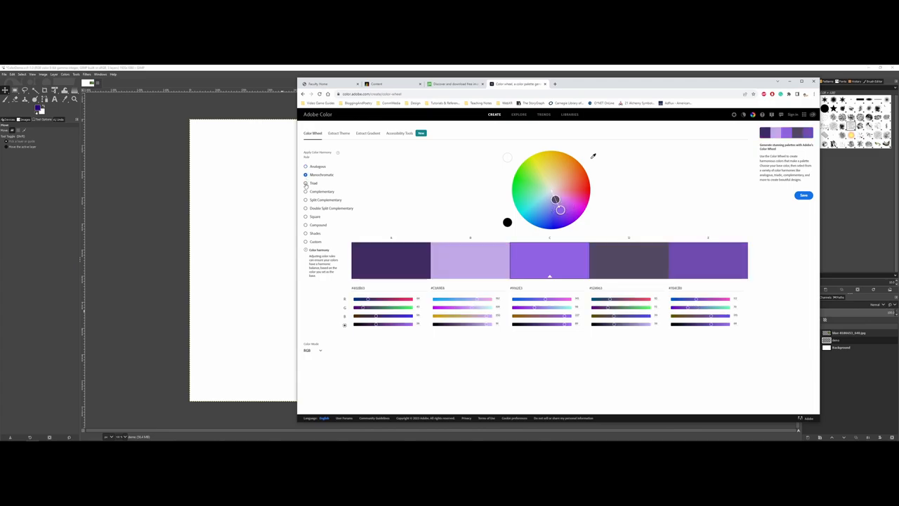
left_click(305, 191)
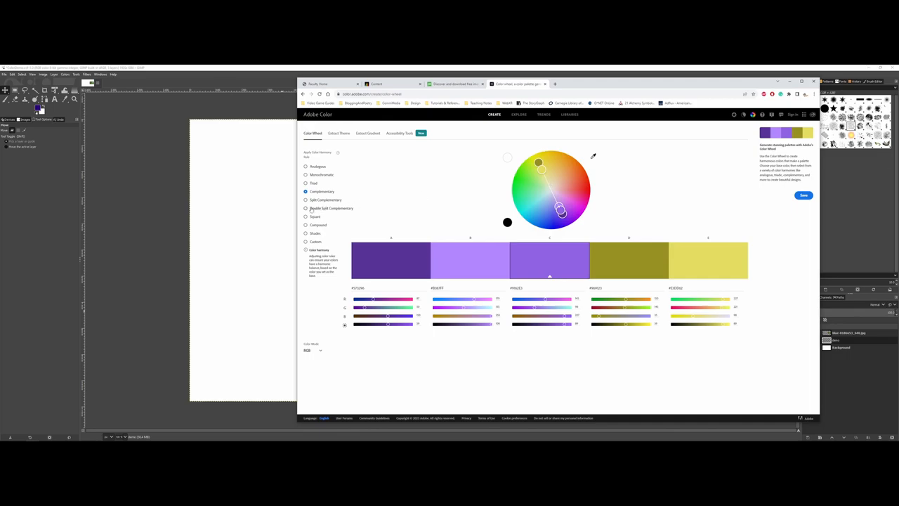
left_click(305, 208)
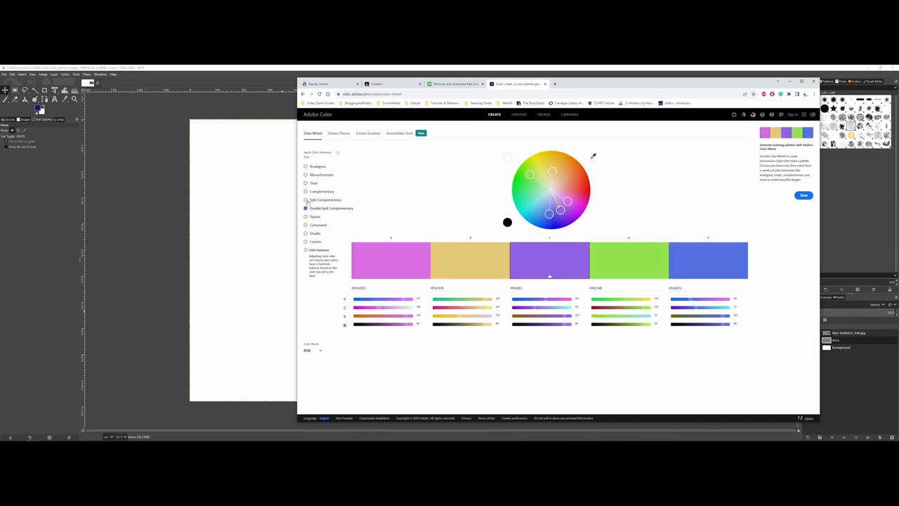
left_click(305, 200)
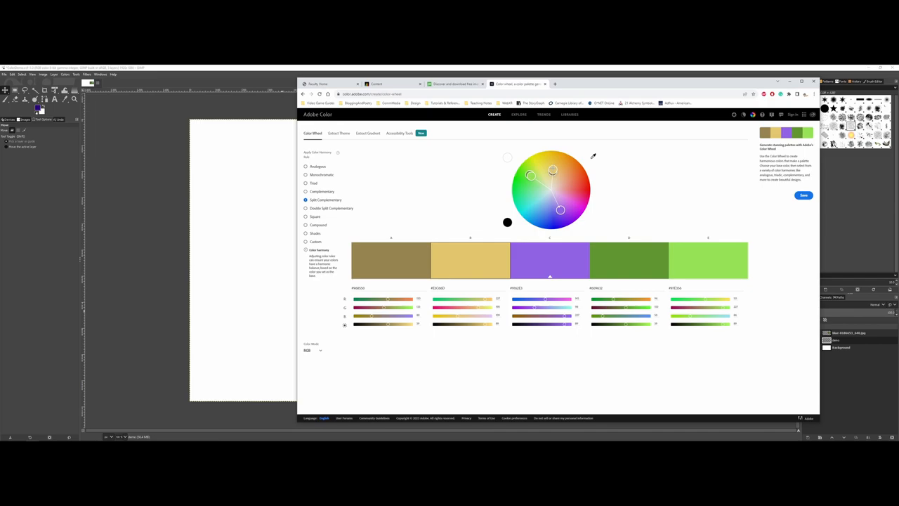
Reshape the split-complementary palette by dragging wheel markers between orange-teal and tan-green.
left_click_drag(552, 170, 567, 181)
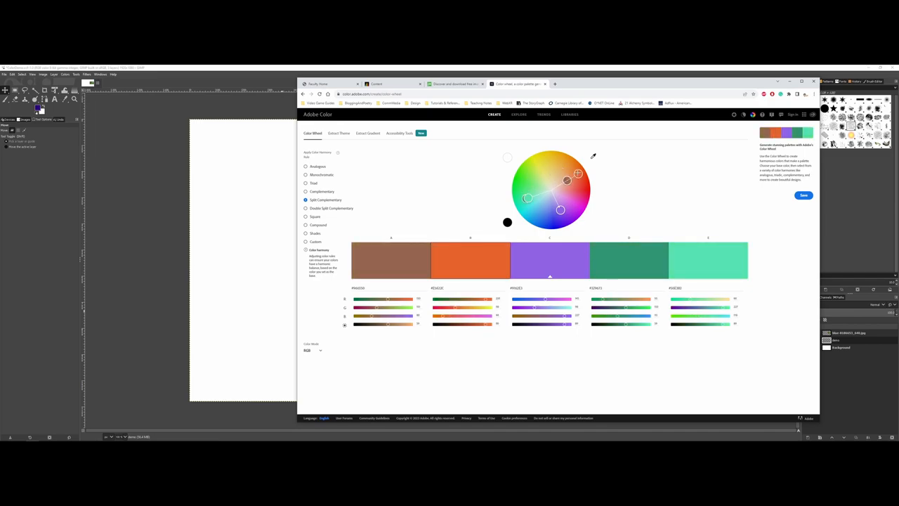
left_click_drag(578, 173, 555, 168)
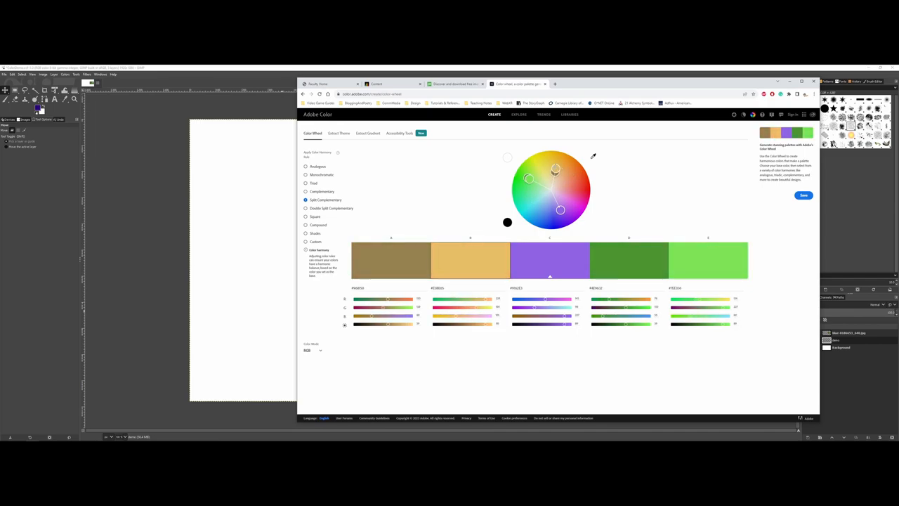
left_click_drag(555, 169, 569, 179)
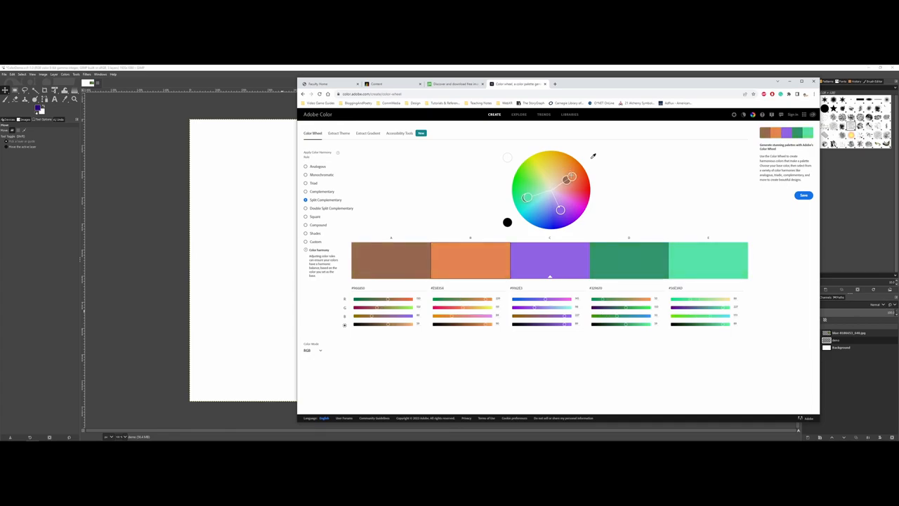
left_click_drag(560, 209, 555, 211)
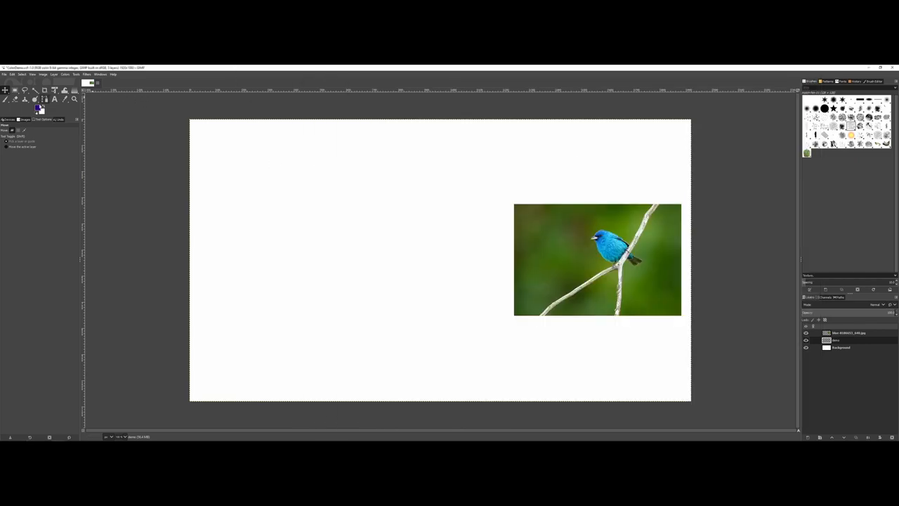
mouse_move(39, 111)
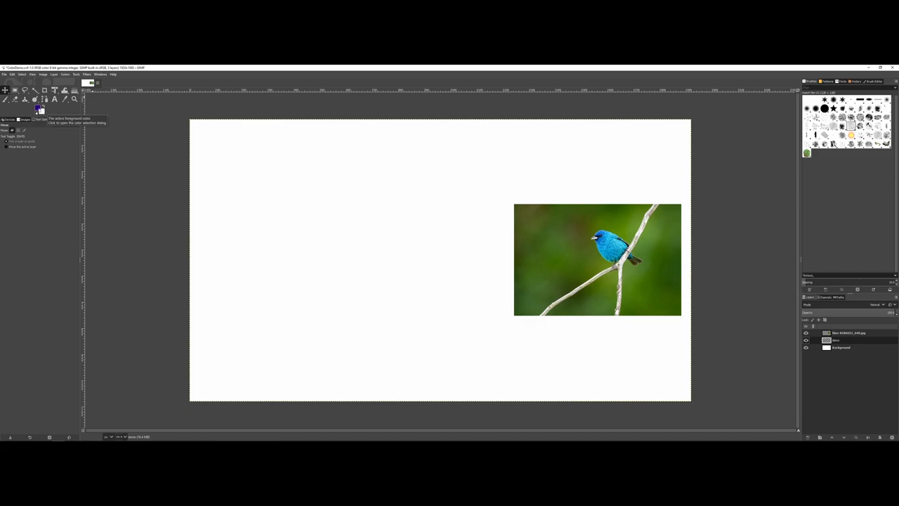
Change the foreground from dark purple to a light green, then move to the wheel selector.
left_click(37, 104)
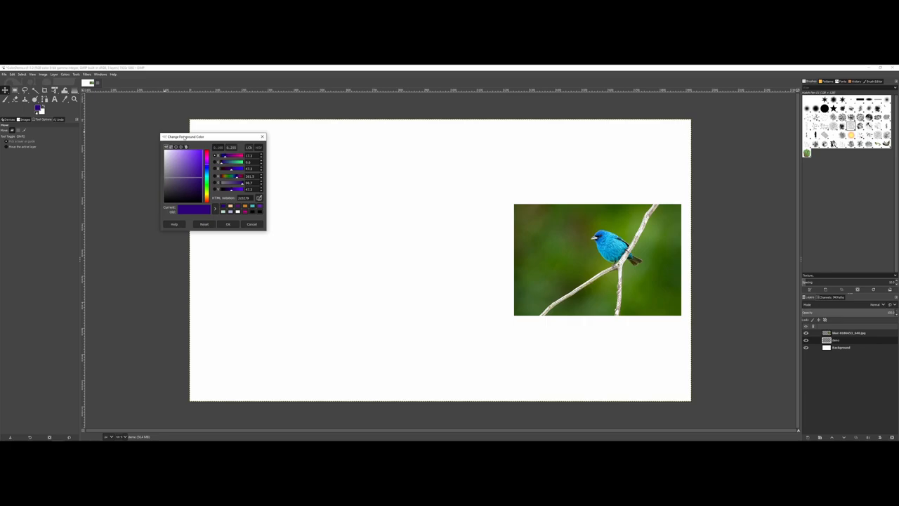
left_click_drag(185, 136, 112, 184)
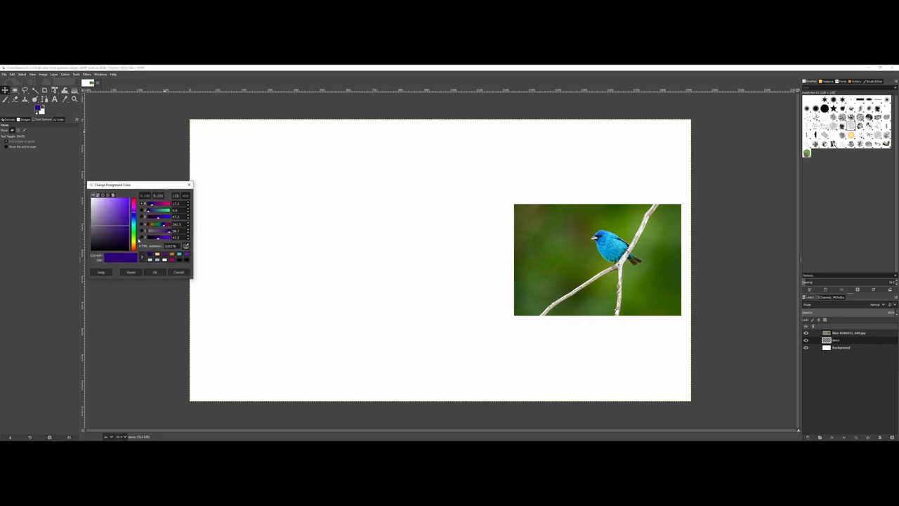
mouse_move(123, 216)
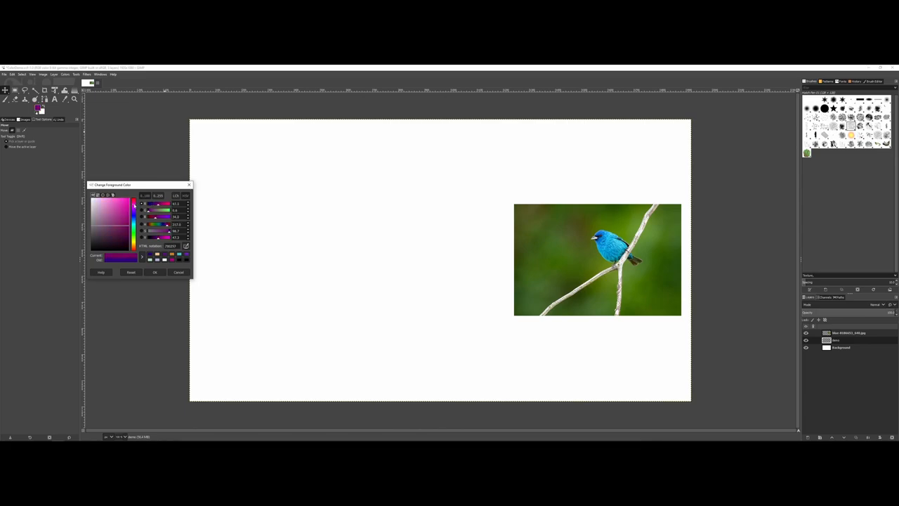
left_click(135, 216)
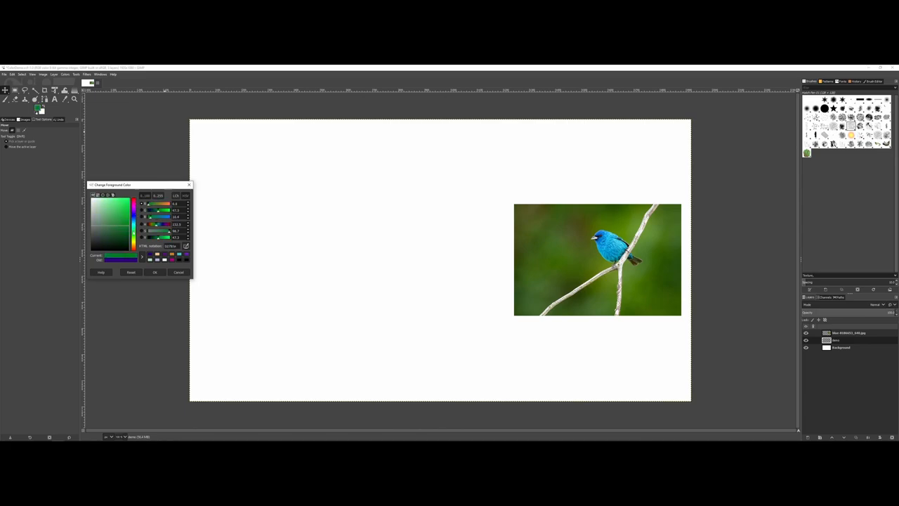
left_click(111, 210)
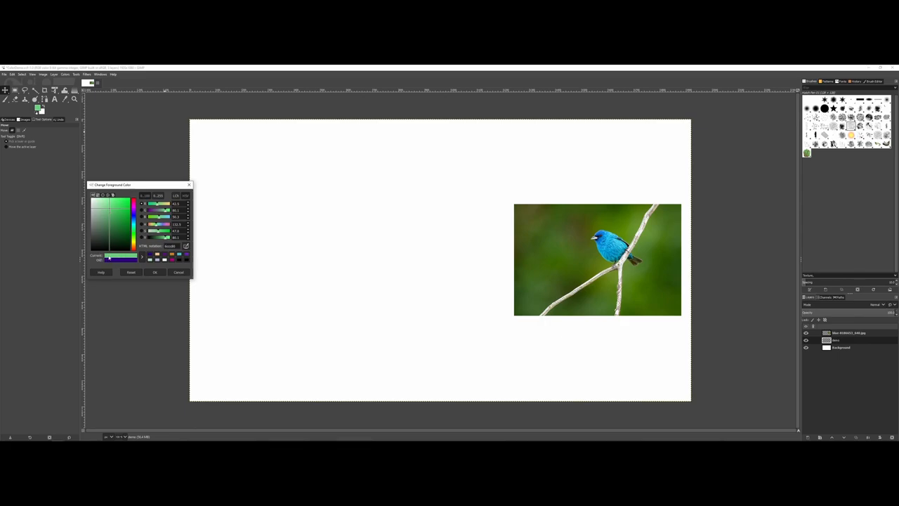
left_click(104, 216)
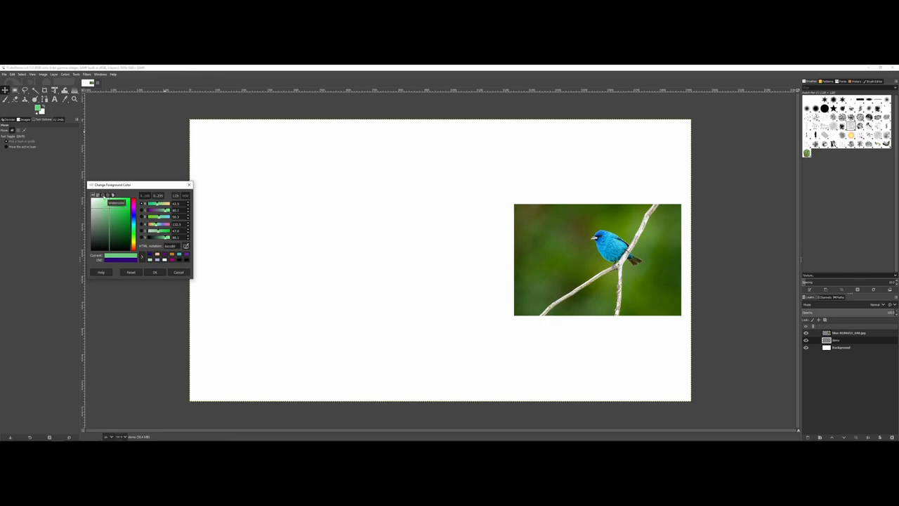
left_click(105, 194)
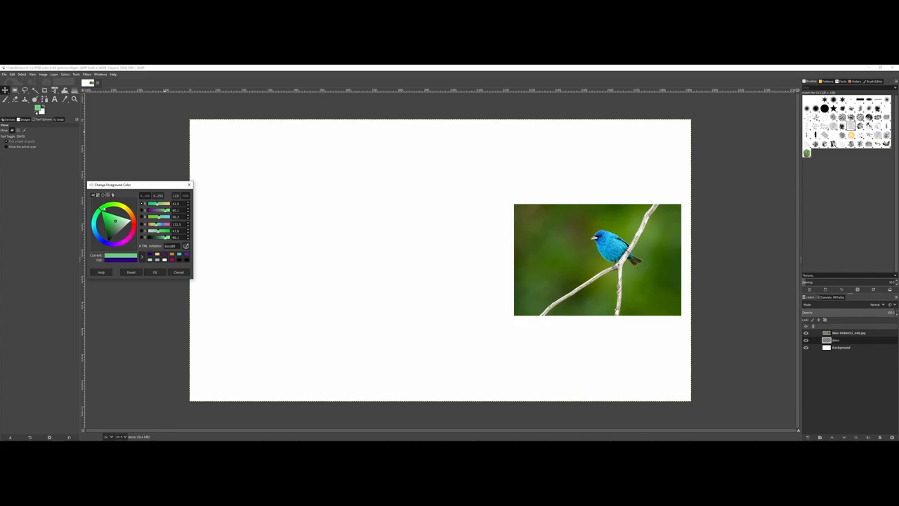
Pick an orange on the wheel, then settle on a muted reddish mauve foreground.
left_click(131, 226)
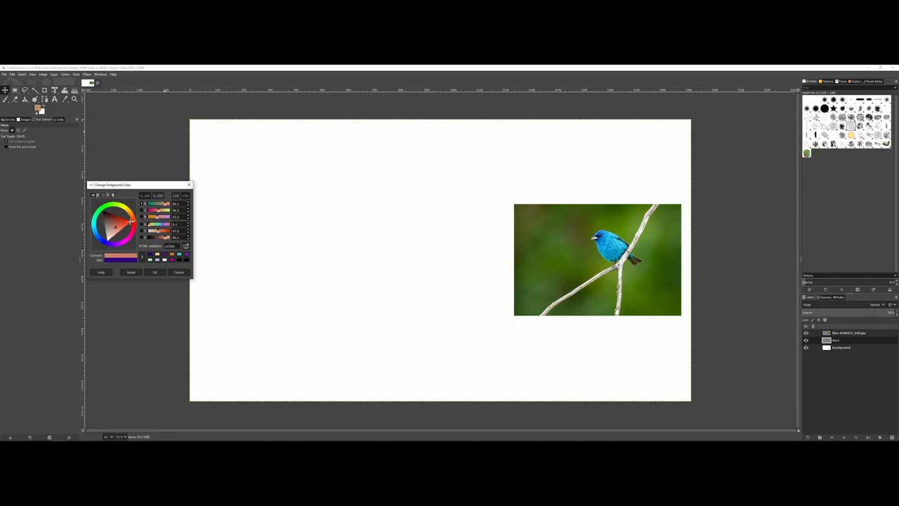
left_click(113, 227)
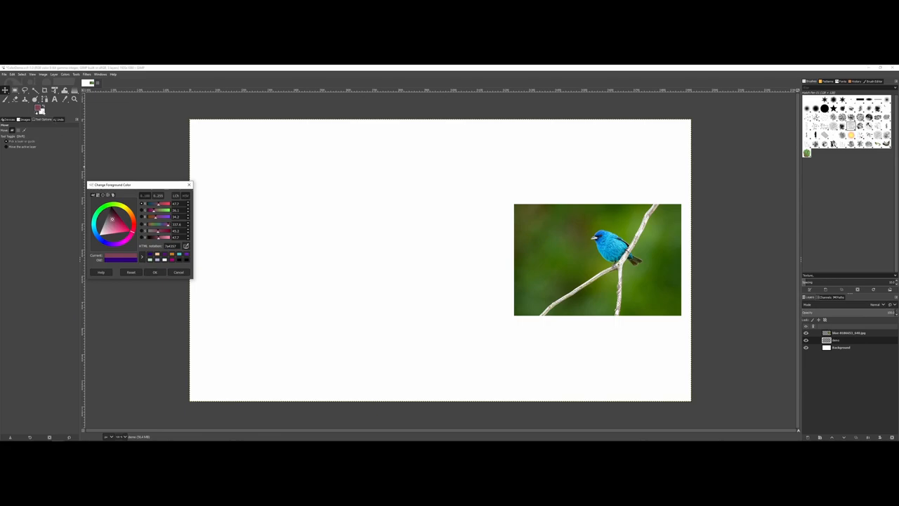
mouse_move(37, 107)
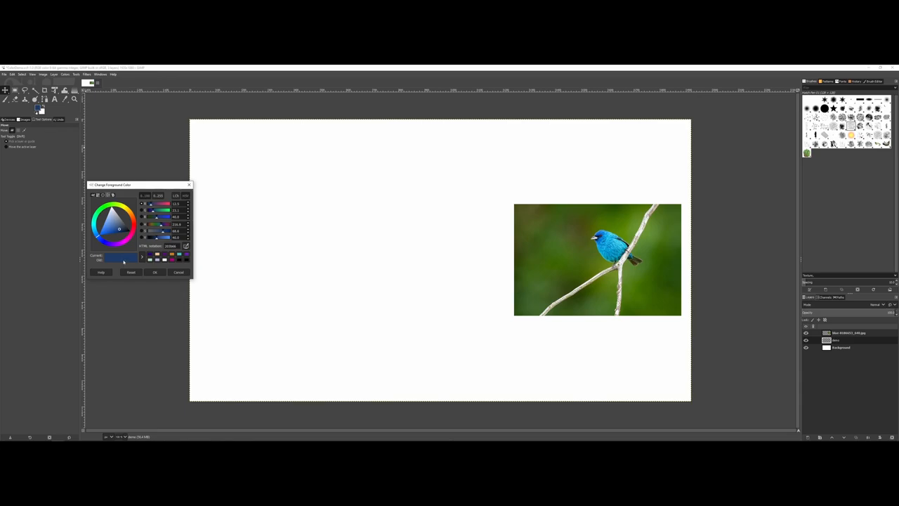
Set the foreground to a deep navy blue via its HTML hex value.
key("alt+tab")
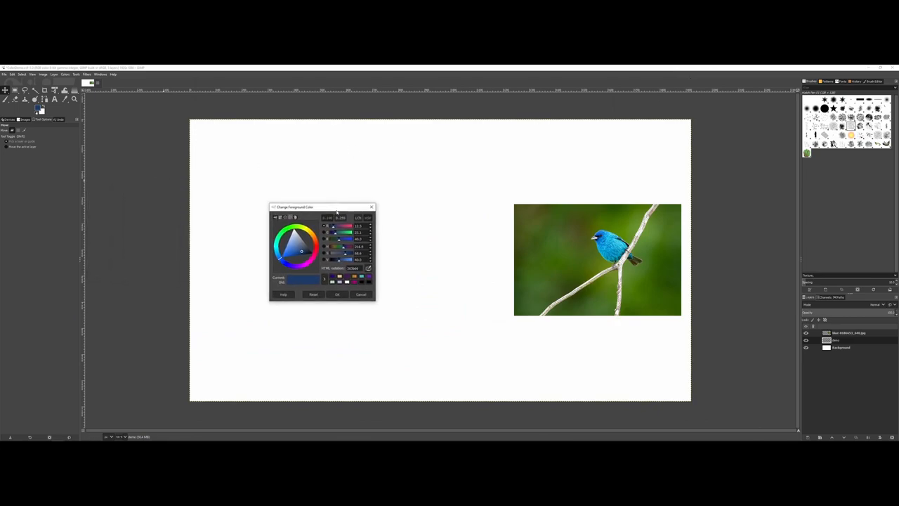
mouse_move(606, 298)
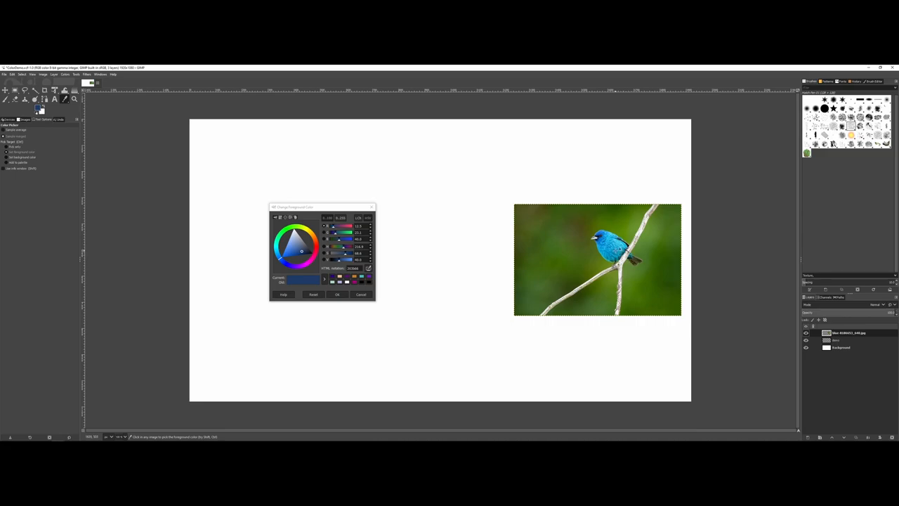
Sample the bird's blue, the green background, then the pale tan branch as foreground colour.
left_click(287, 252)
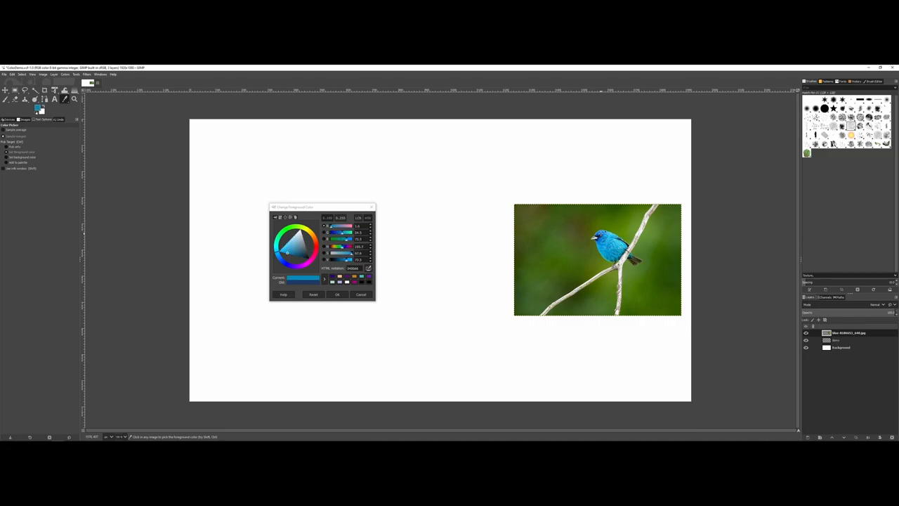
left_click_drag(322, 206, 446, 213)
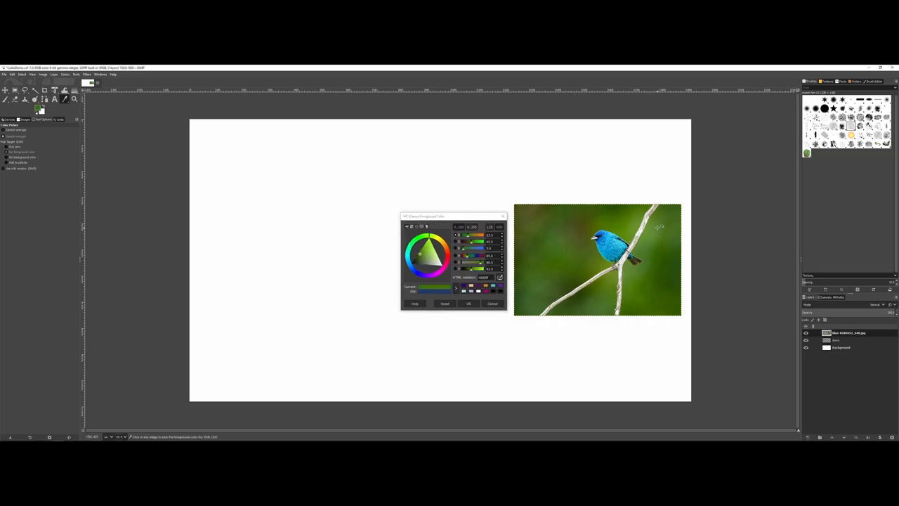
left_click(427, 261)
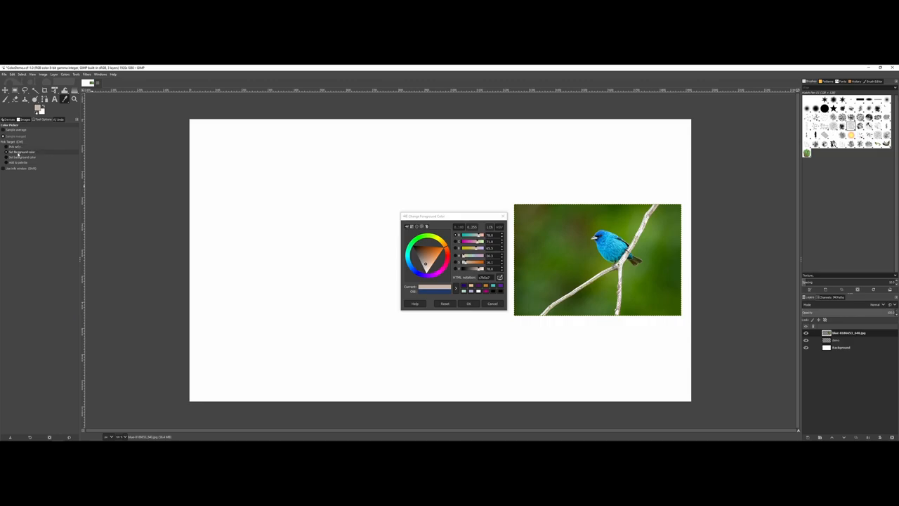
mouse_move(79, 108)
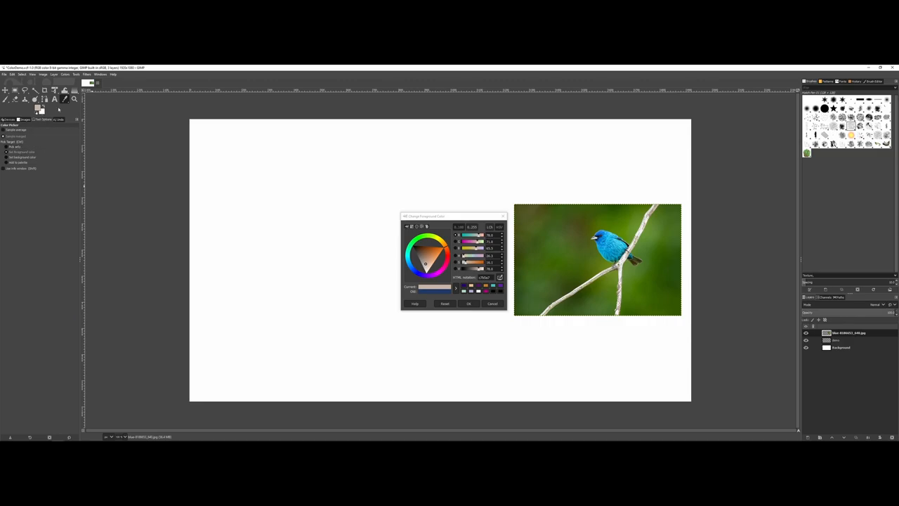